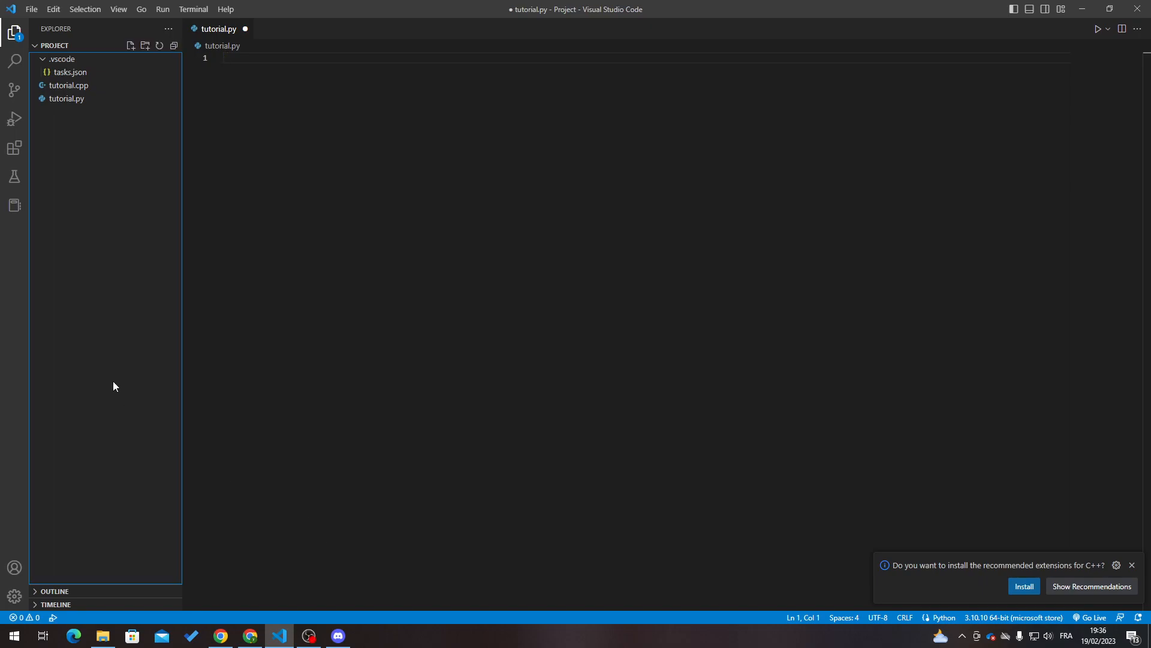
pyautogui.moveTo(113, 381)
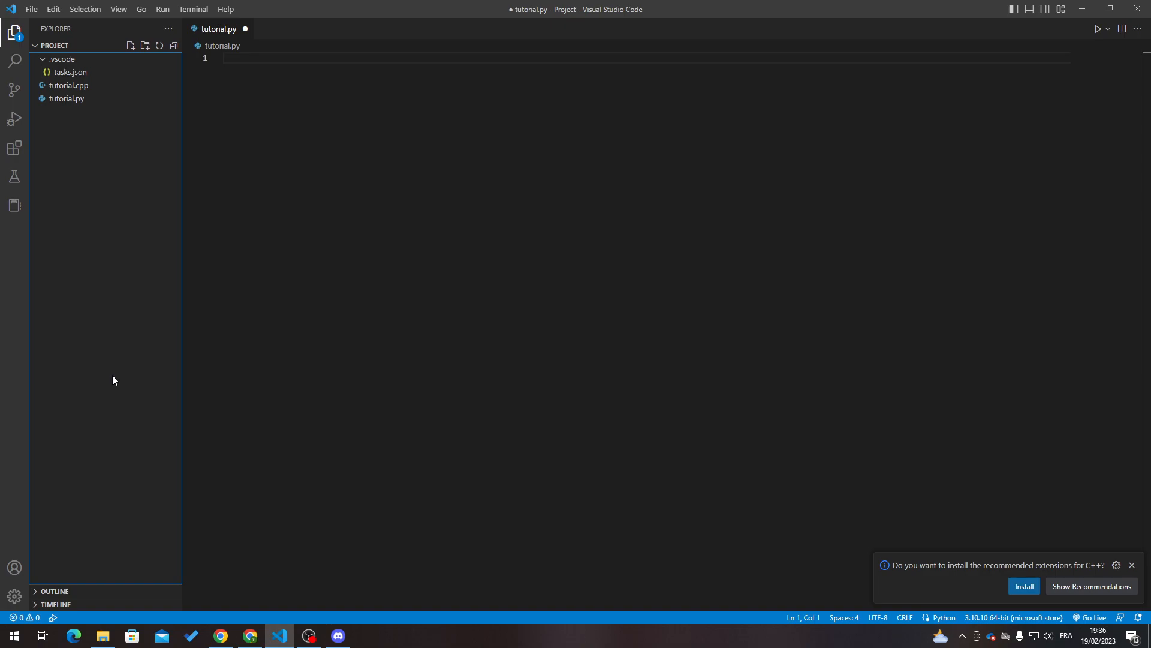
pyautogui.moveTo(271, 496)
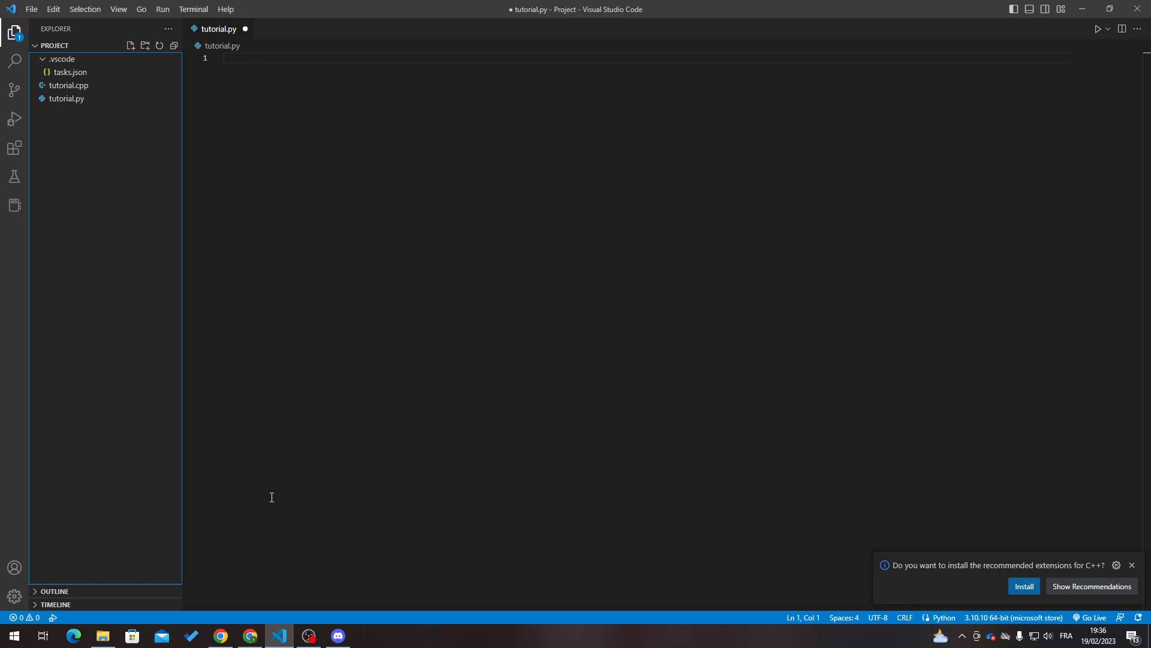
pyautogui.moveTo(267, 494)
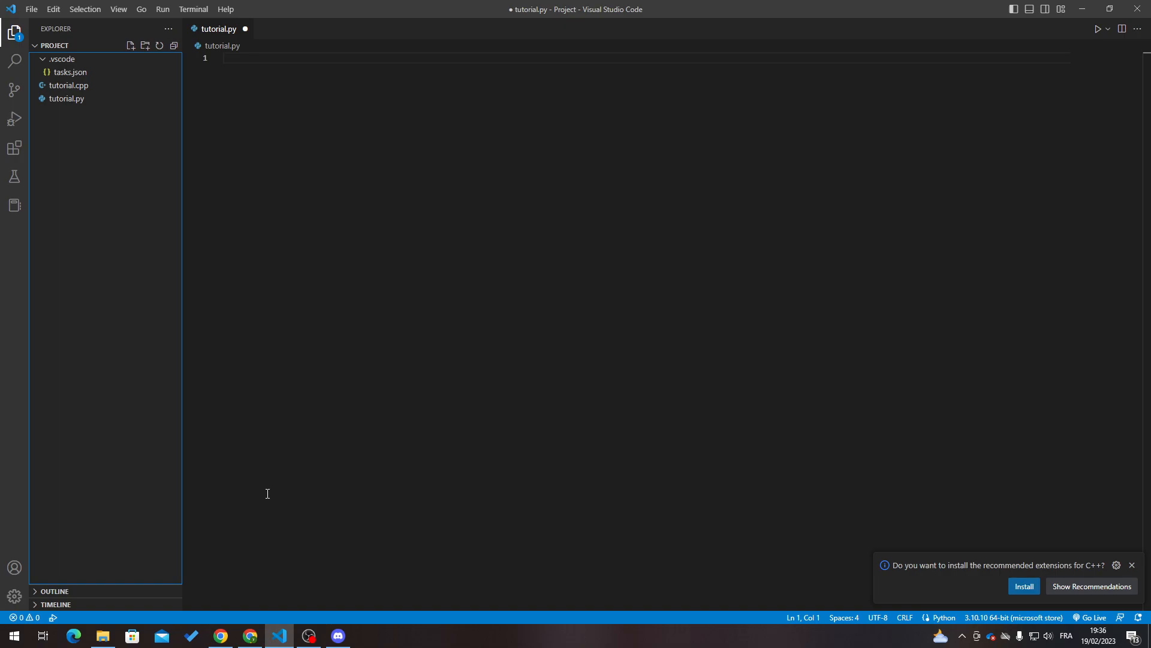
pyautogui.moveTo(242, 526)
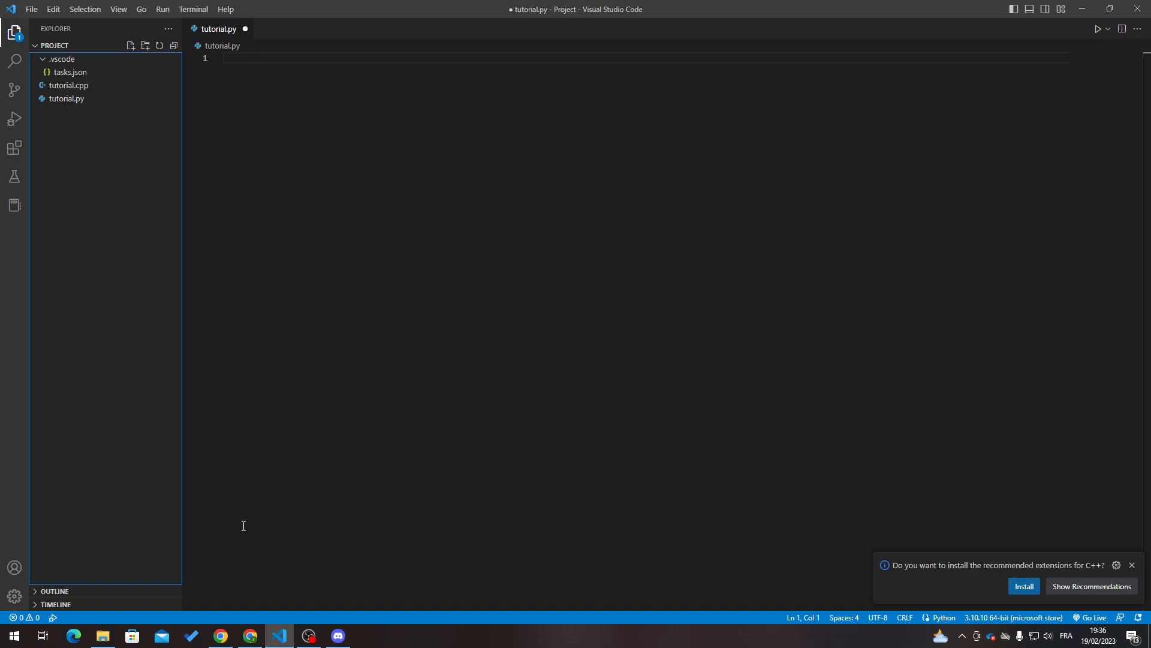
pyautogui.moveTo(232, 546)
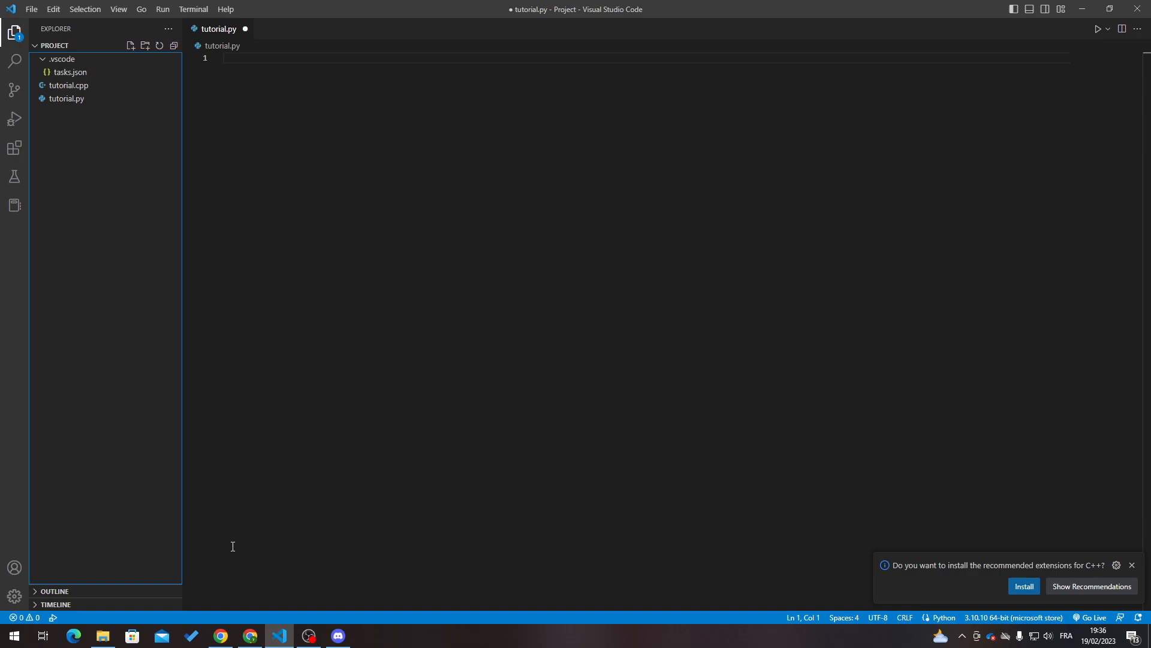
# - Search Chrome for 'visual studio code' and open the code.visualstudio.com site
pyautogui.click(220, 635)
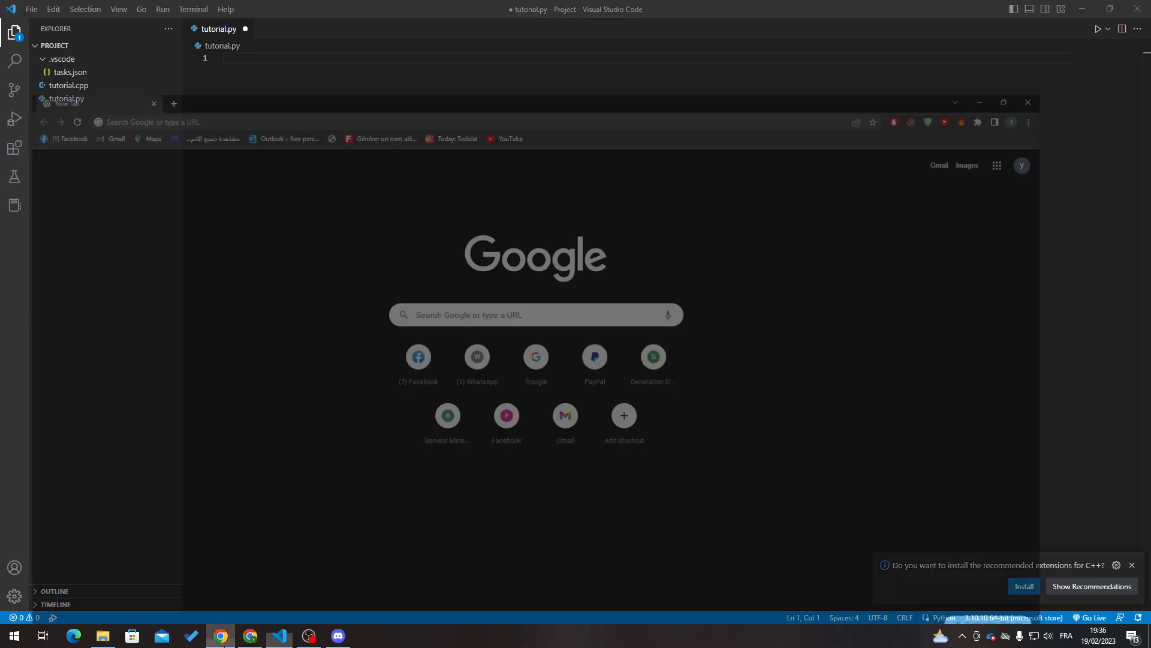
pyautogui.write('visual studio code')
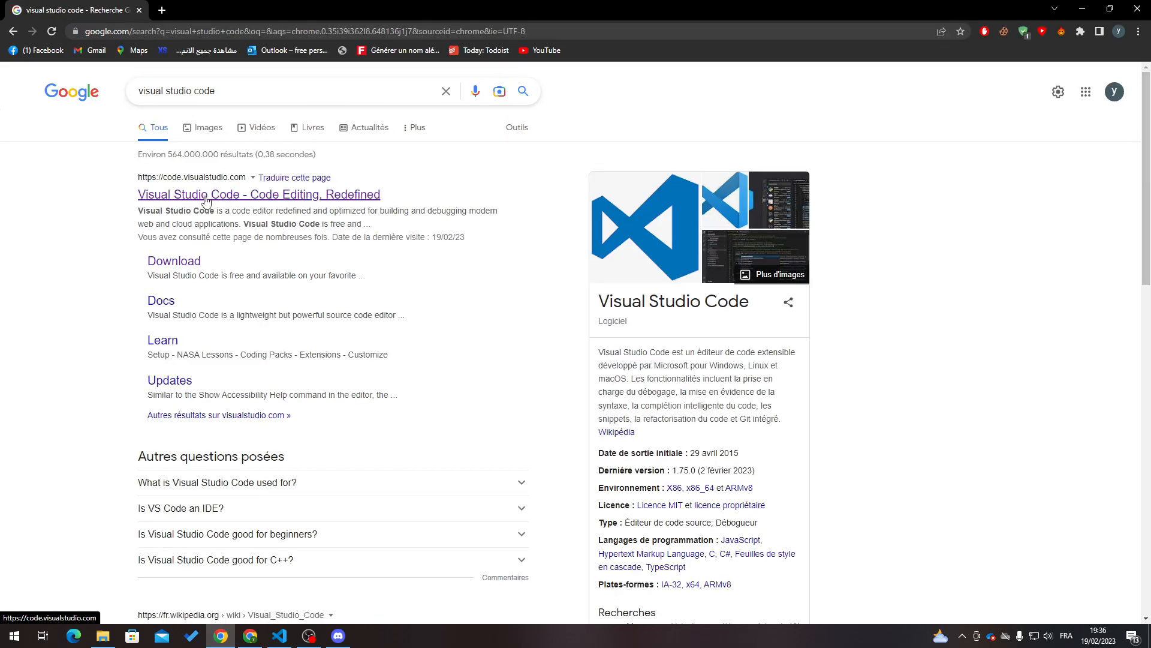
pyautogui.moveTo(174, 204)
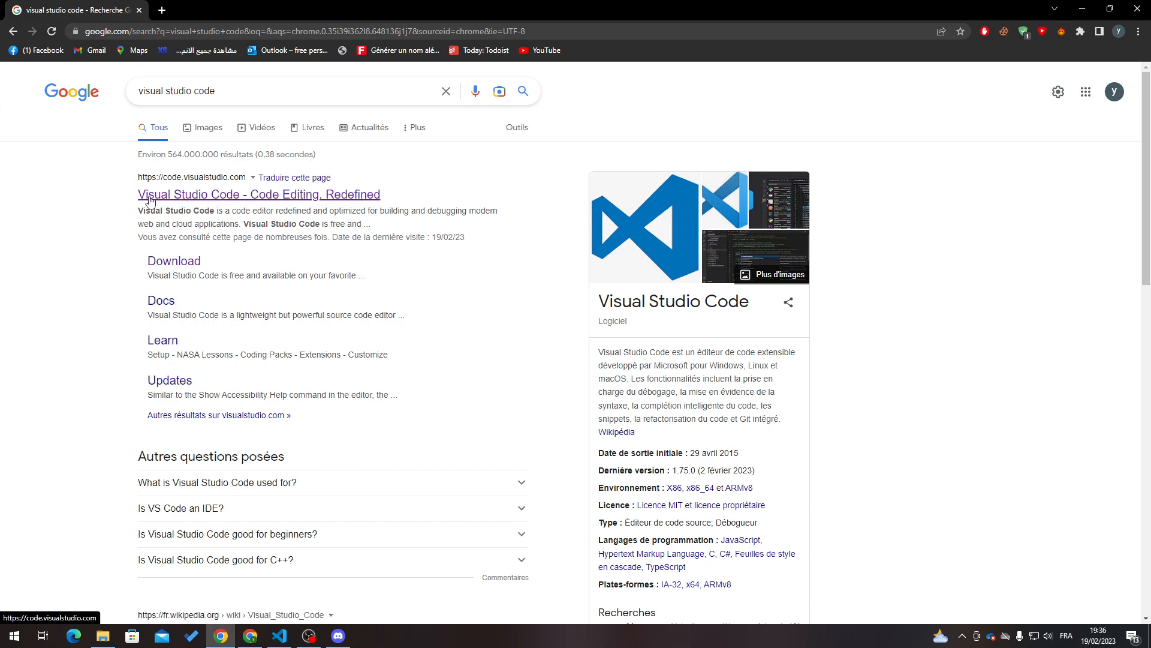
pyautogui.click(259, 194)
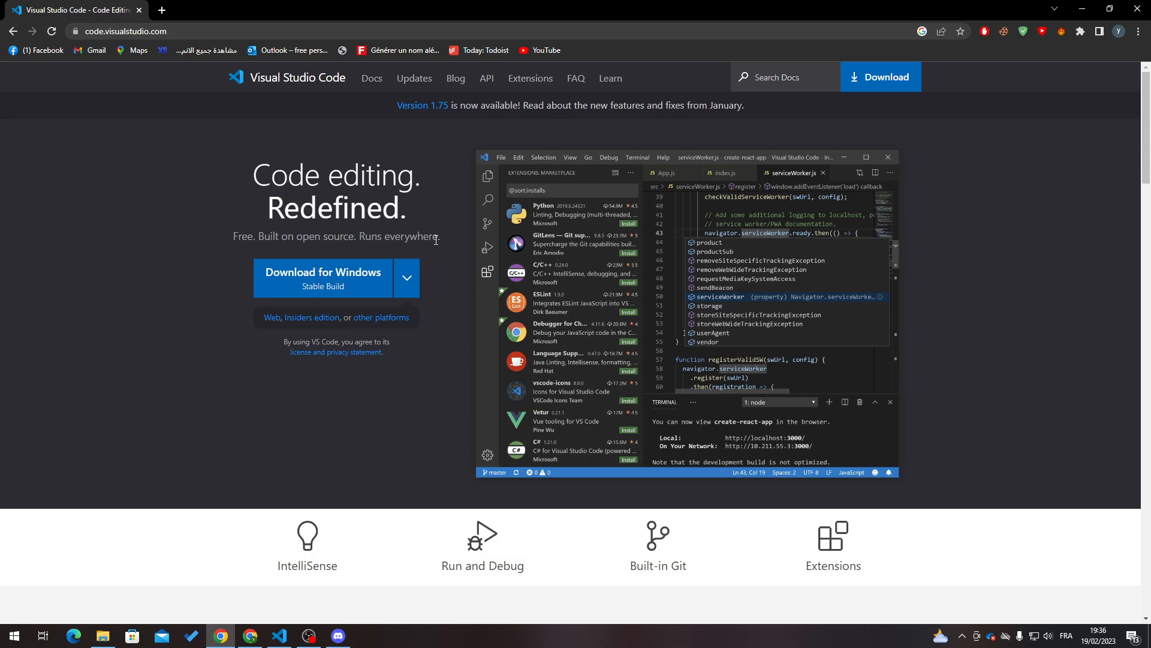
# - View the download options for other platforms, then return to VS Code
pyautogui.click(405, 277)
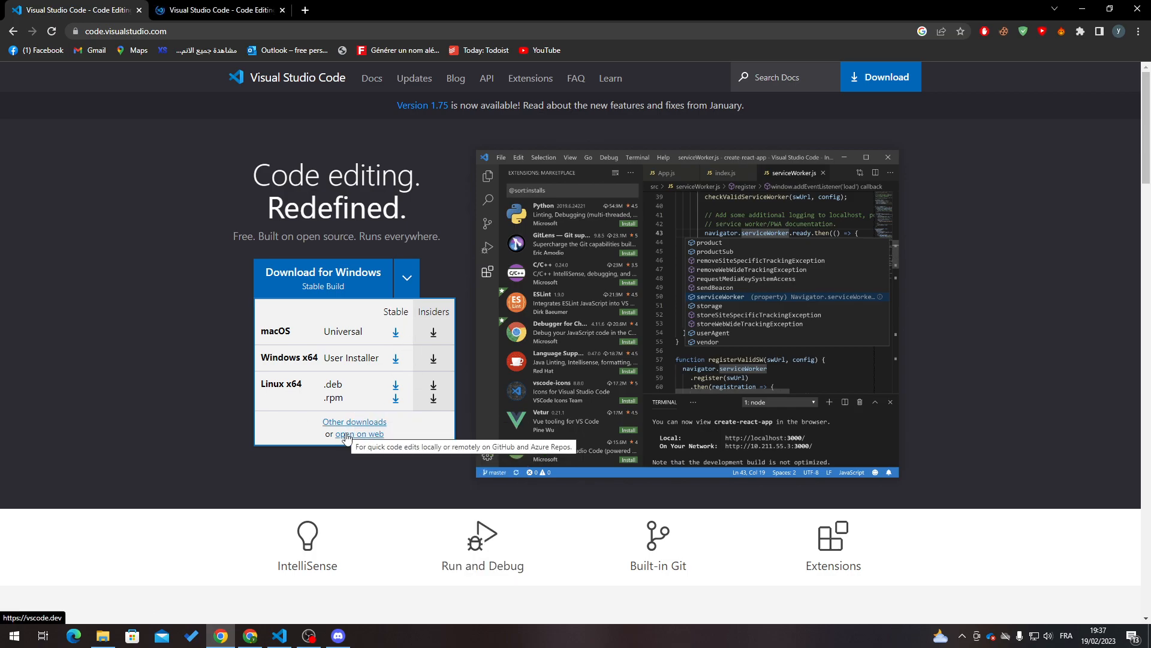
pyautogui.click(364, 434)
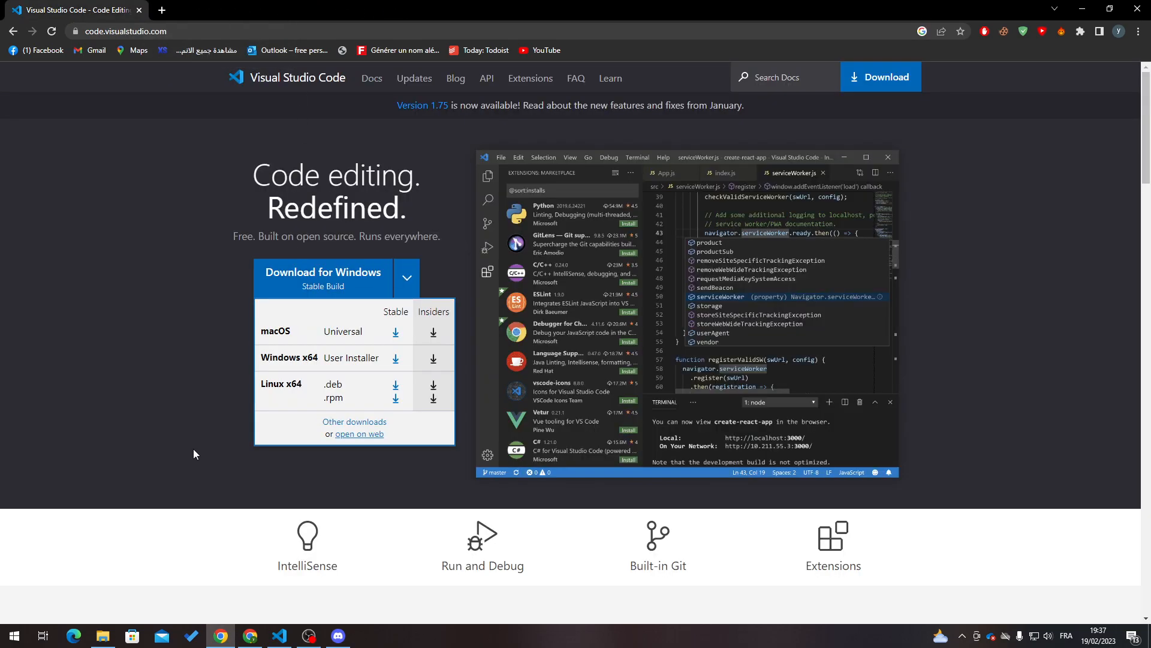
pyautogui.click(278, 636)
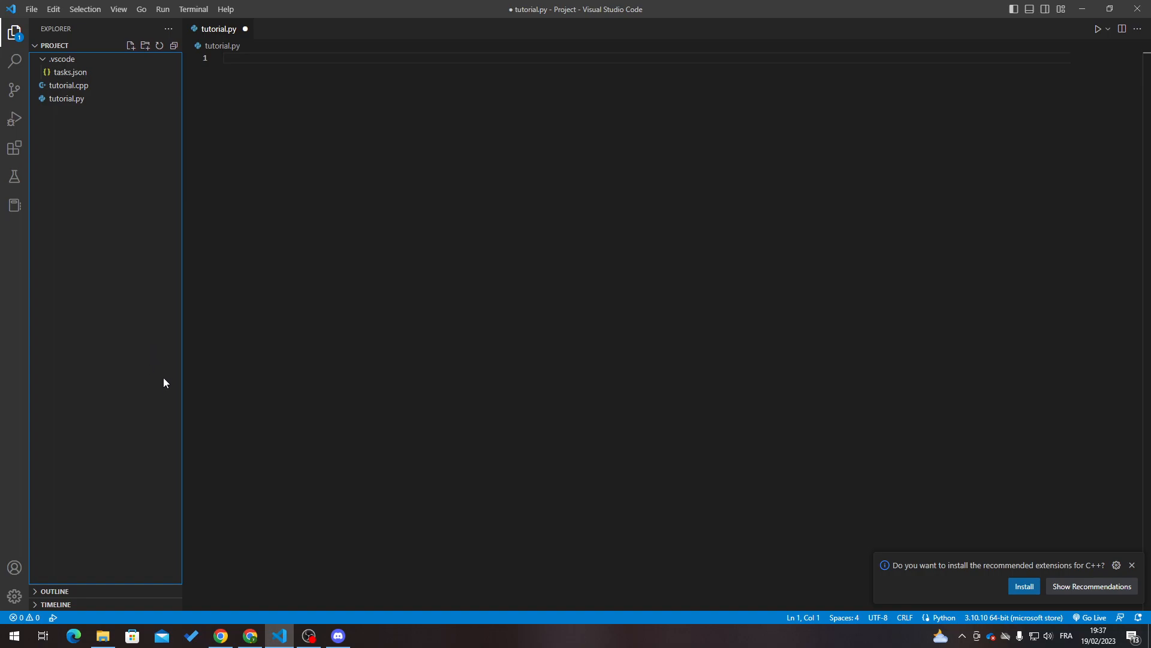
# - Create a new untitled text file and set its language to Python
pyautogui.click(32, 9)
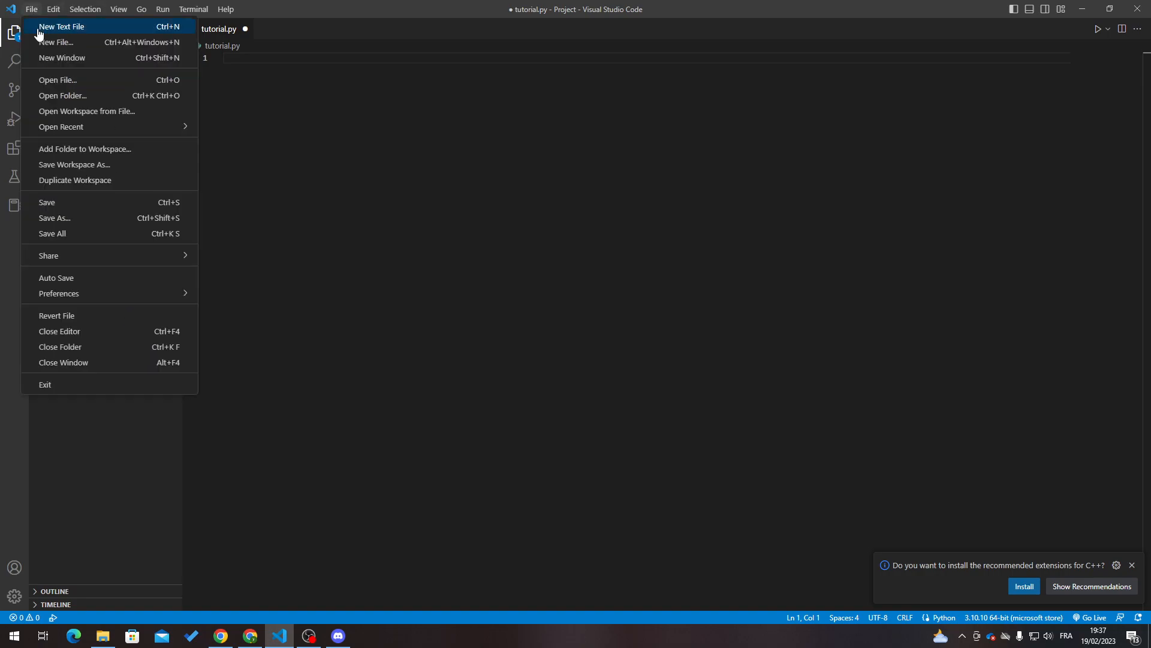
pyautogui.click(62, 26)
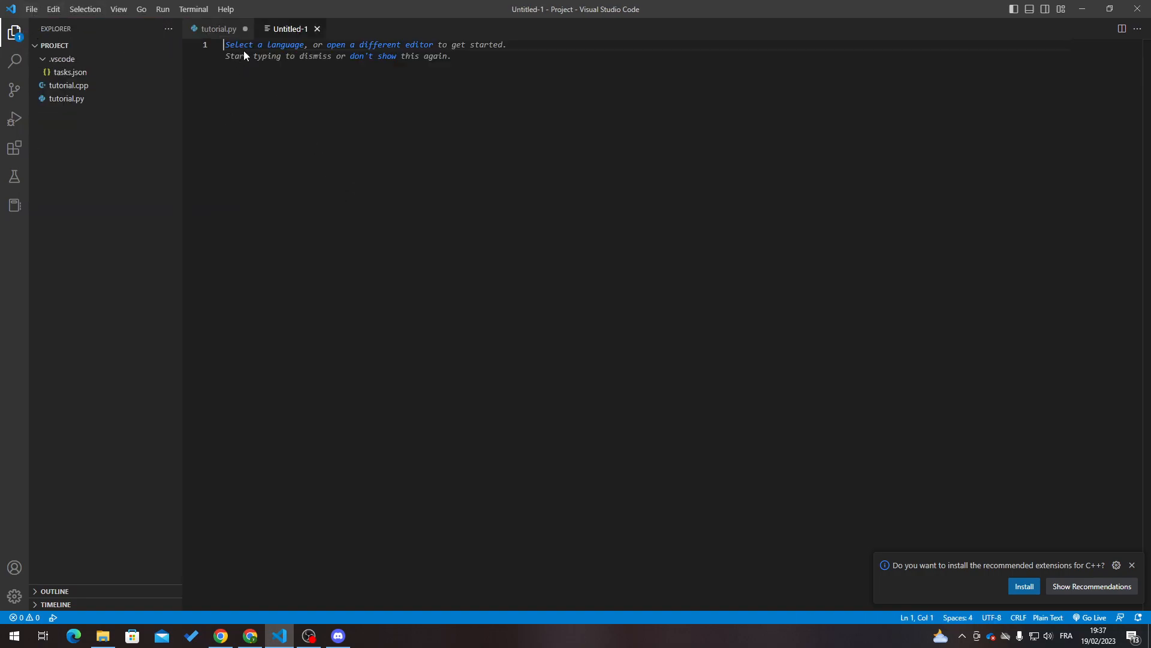
pyautogui.click(285, 45)
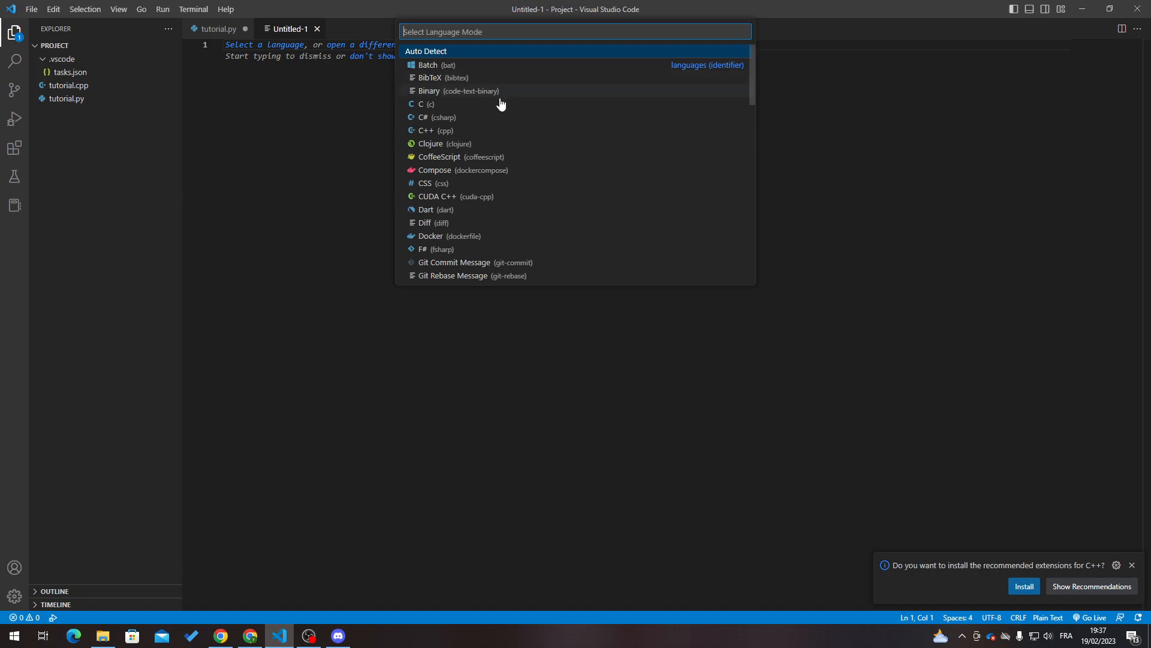
pyautogui.write('py')
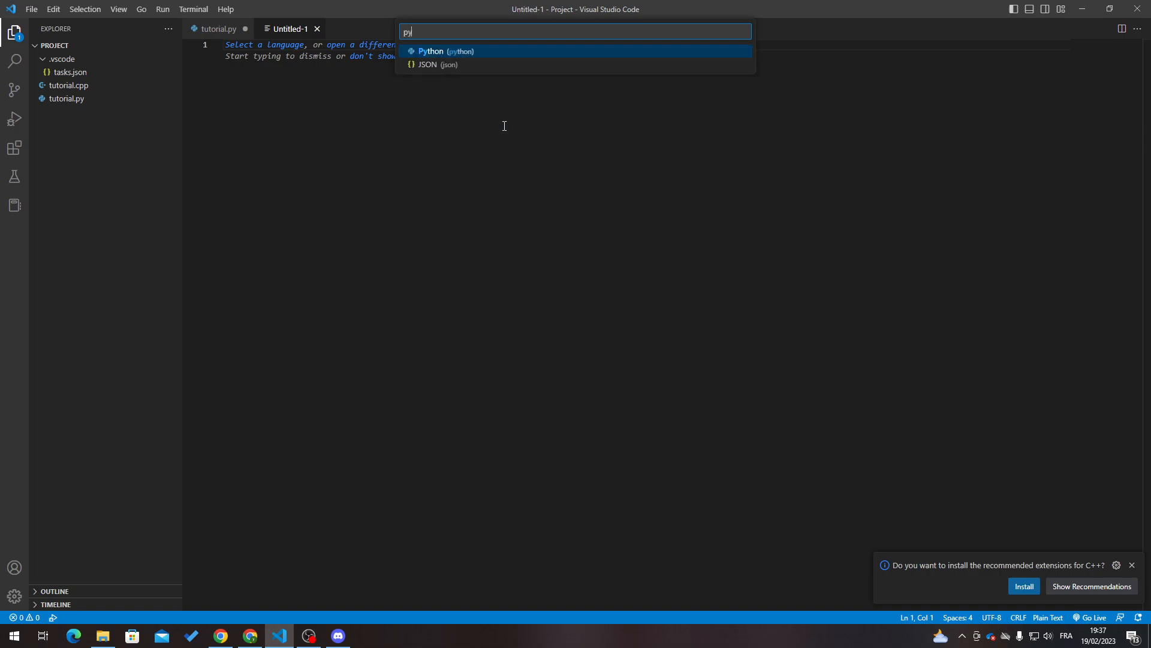
pyautogui.click(431, 50)
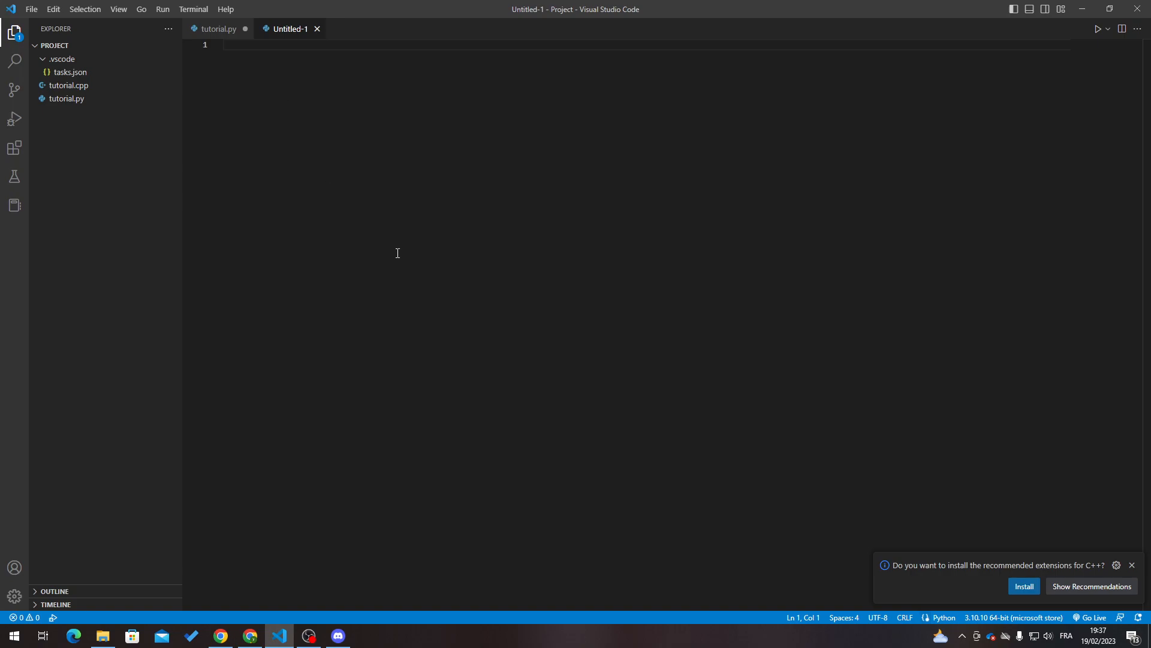
pyautogui.moveTo(427, 277)
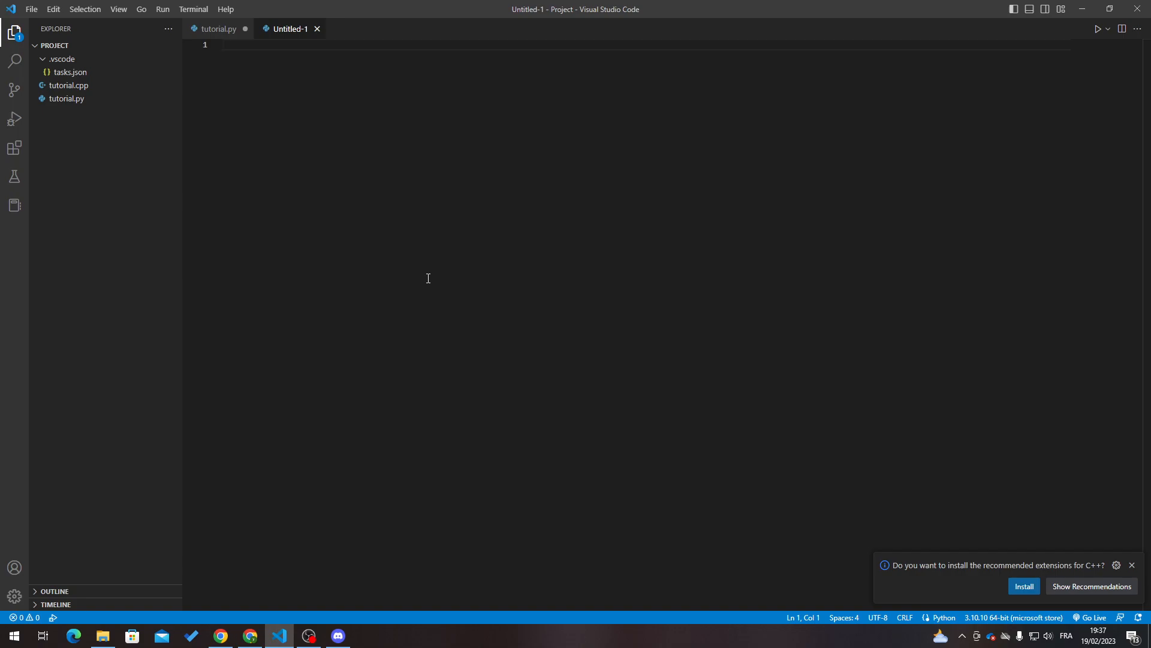
# - Write a = 20 and print(a), then start running it, saving as 'a = 20.py'
pyautogui.write('a =')
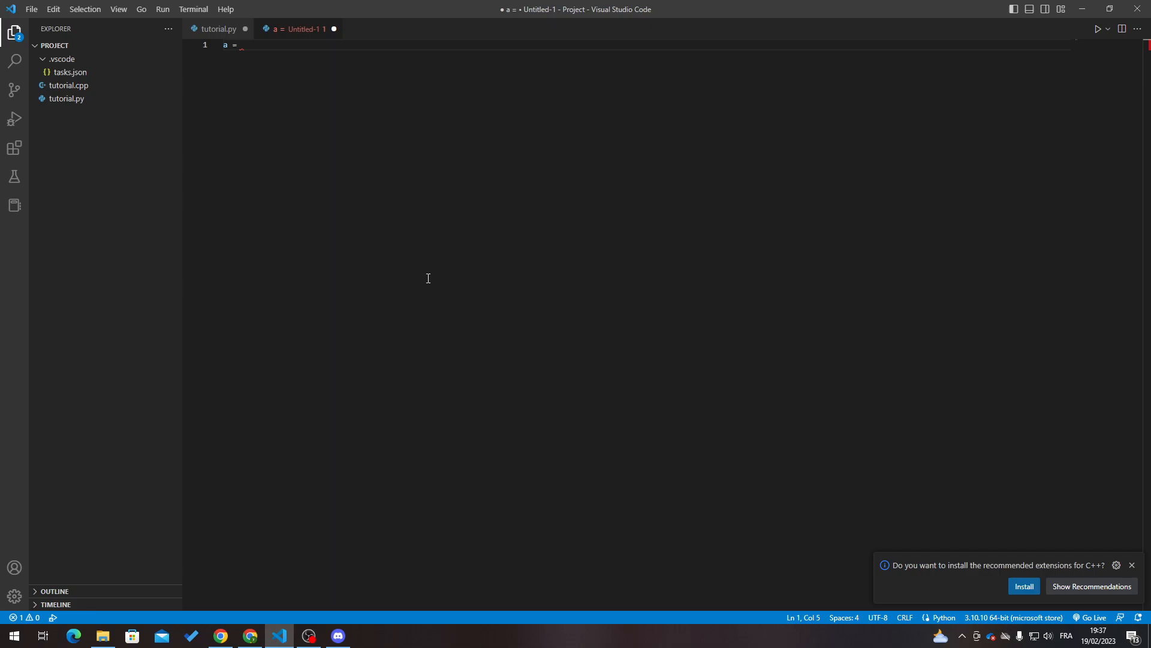
pyautogui.write('20')
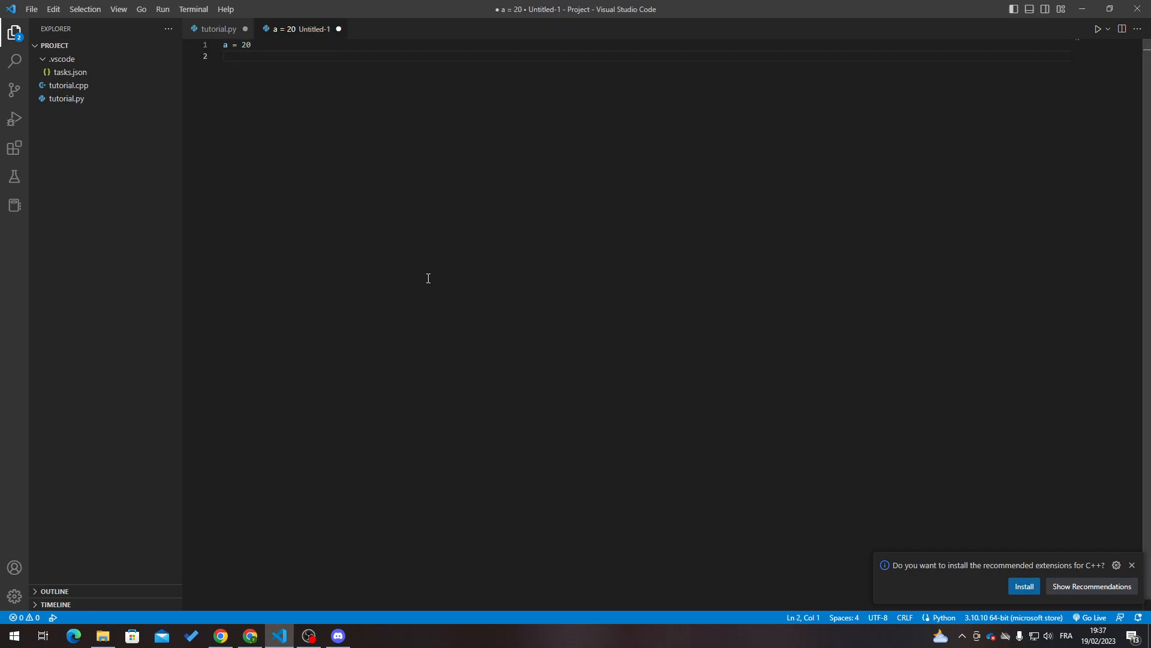
pyautogui.write('print(a')
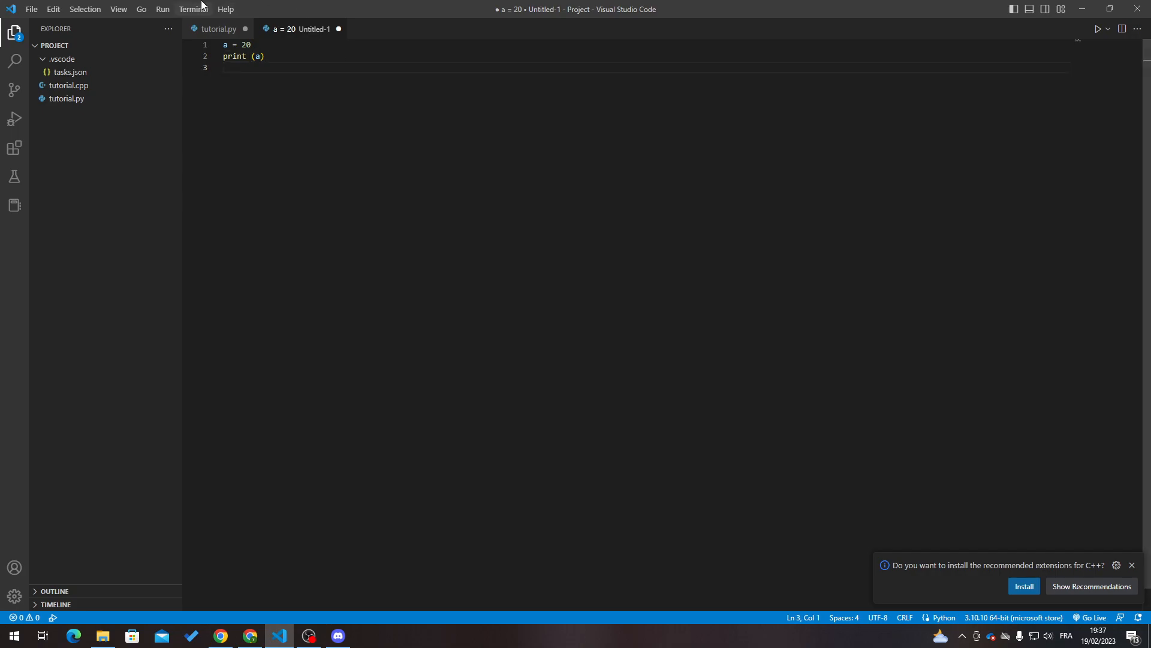
pyautogui.click(14, 118)
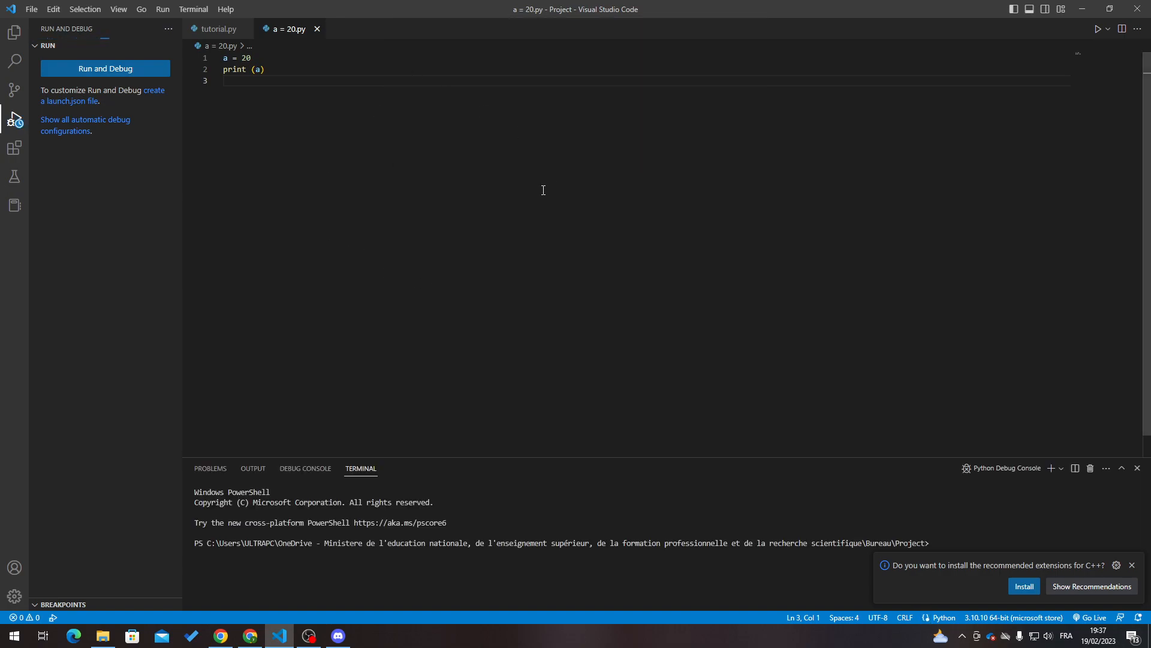
# - Run the script in the terminal so it prints 20
pyautogui.click(104, 69)
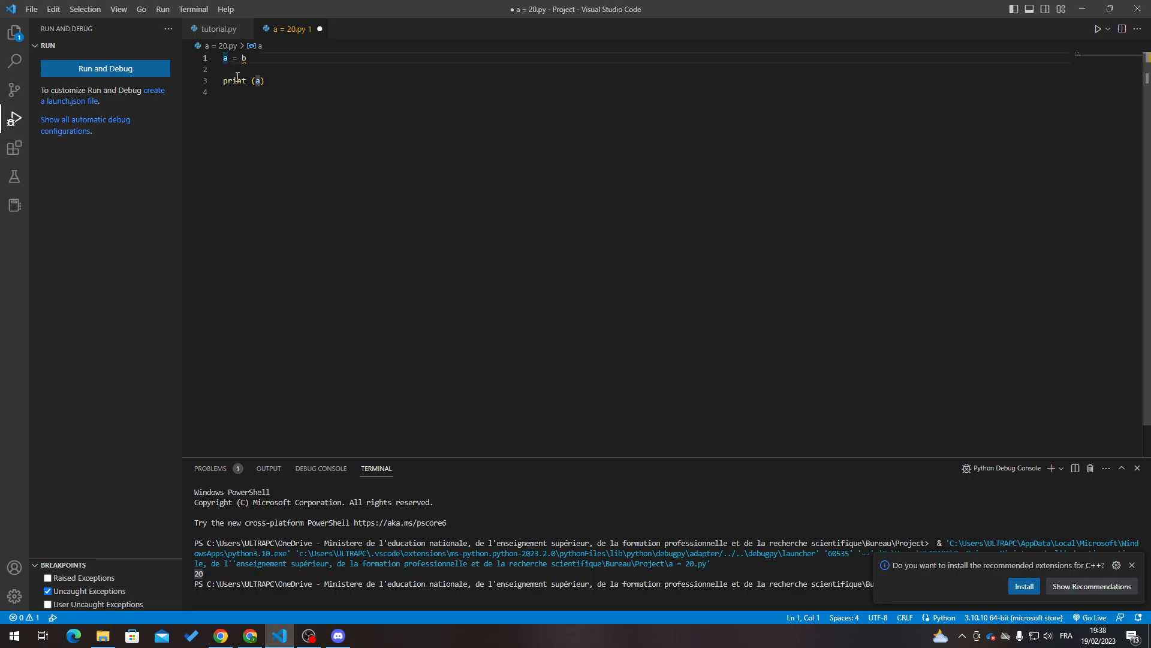
# - Insert b = c and c= 3 above a = b
pyautogui.write('b =')
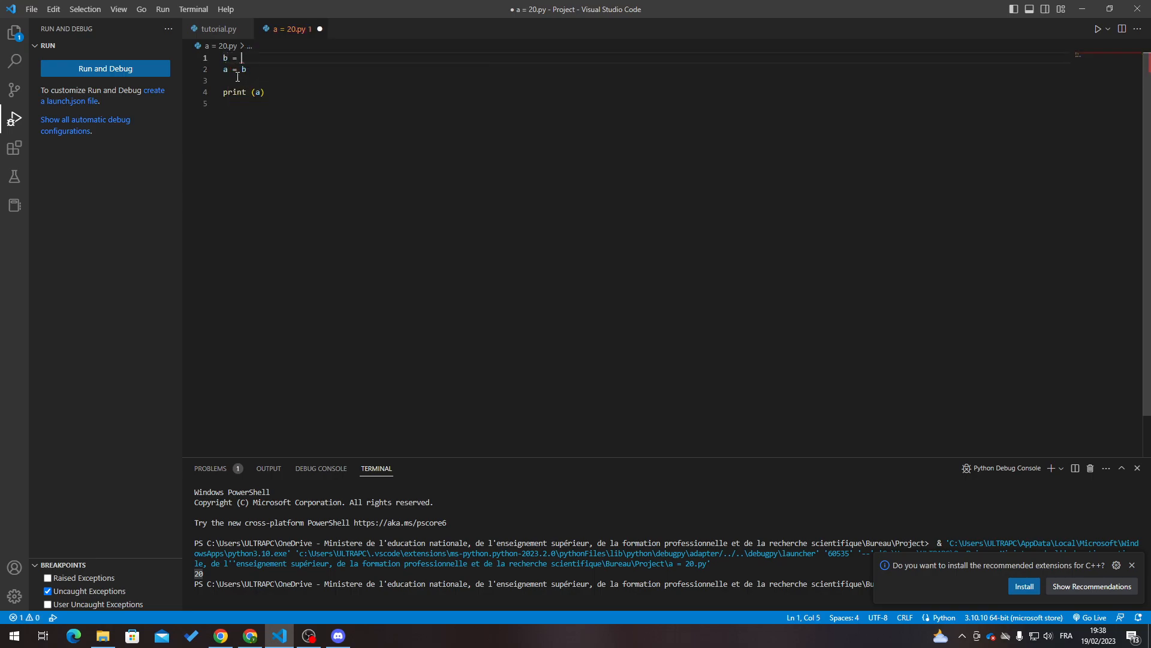
pyautogui.write('c')
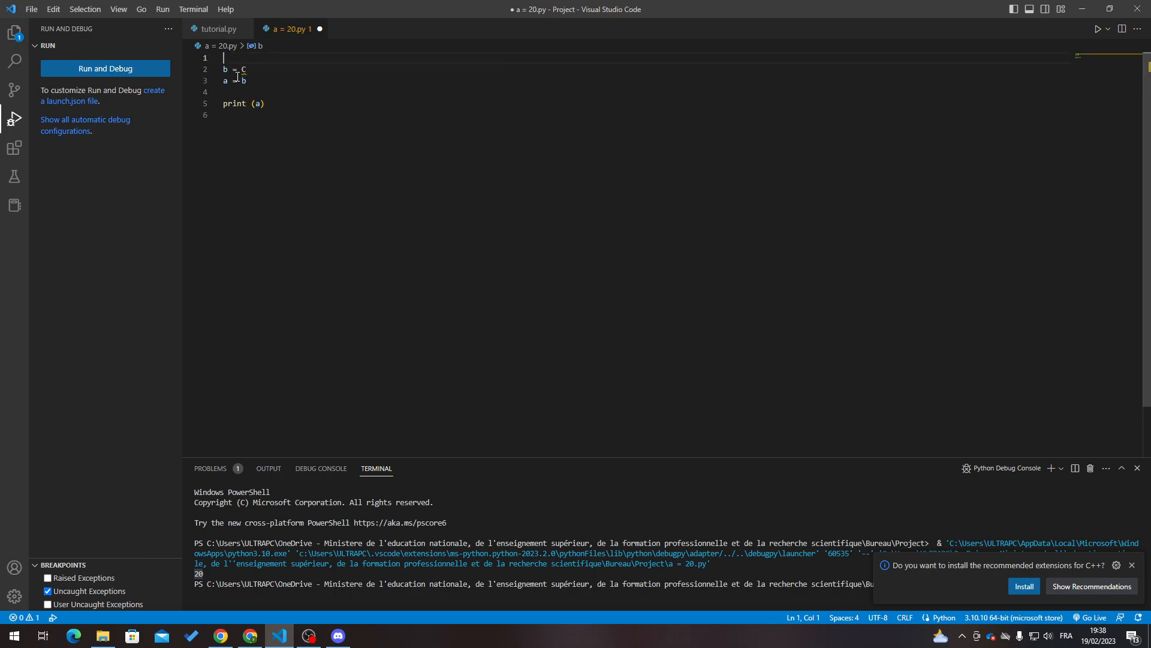
pyautogui.write('c= 3')
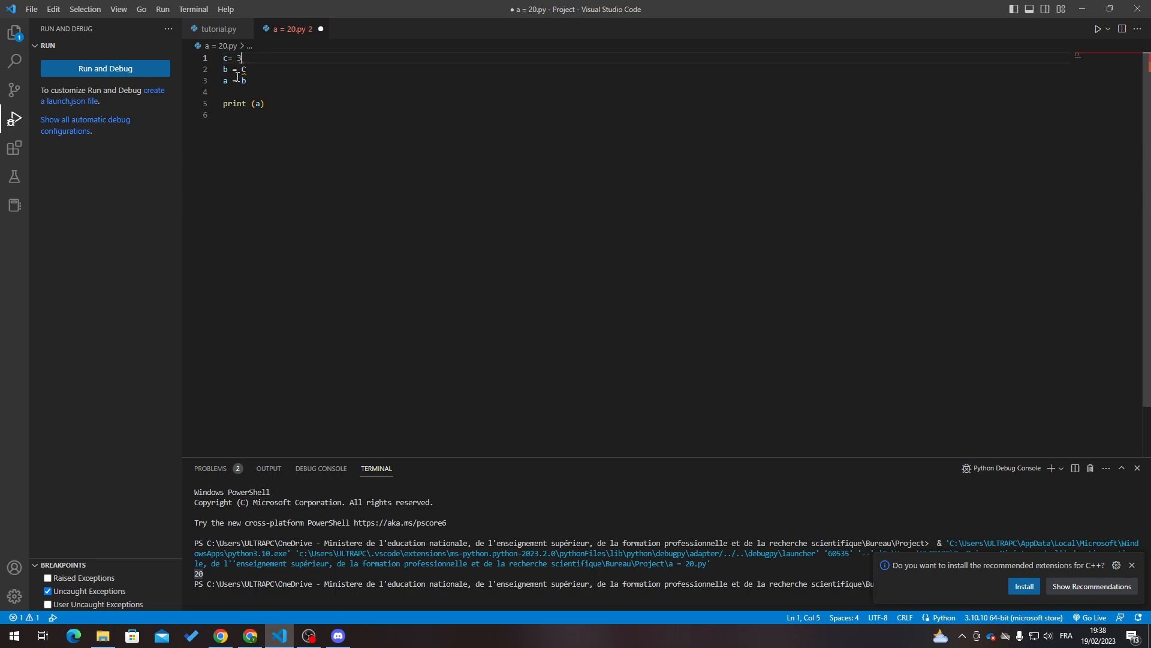